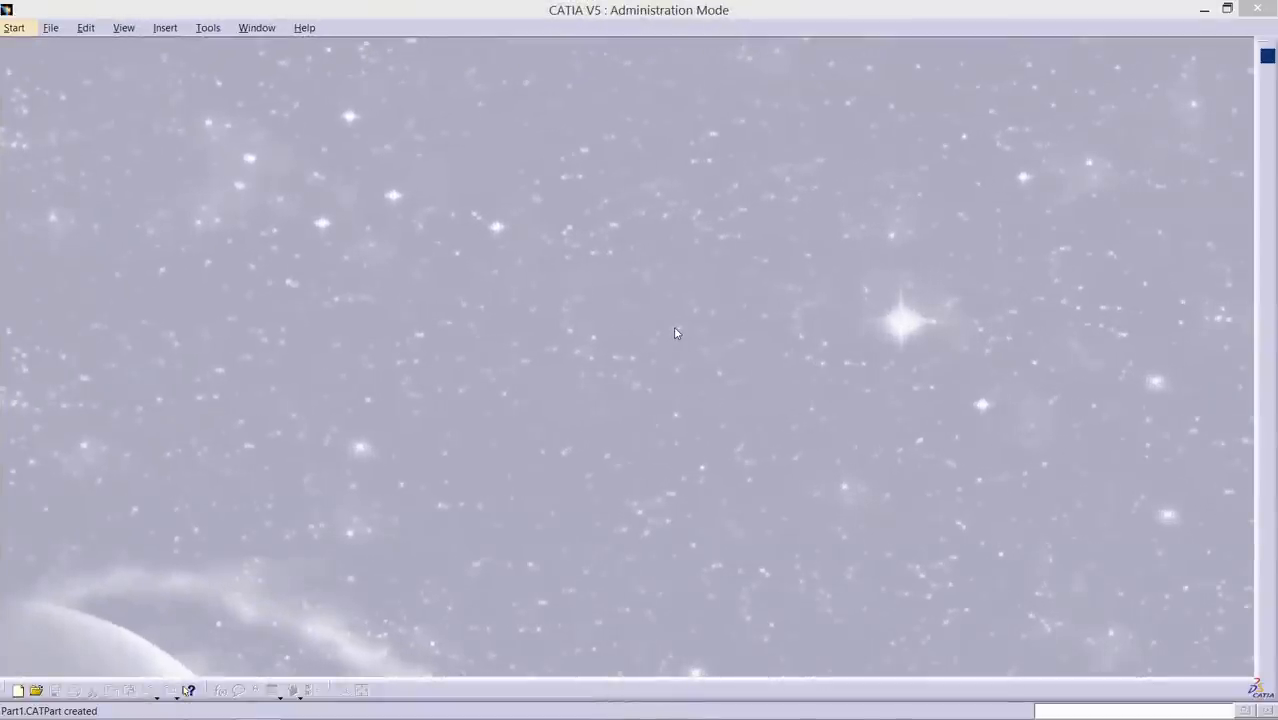
mouse_move(55, 28)
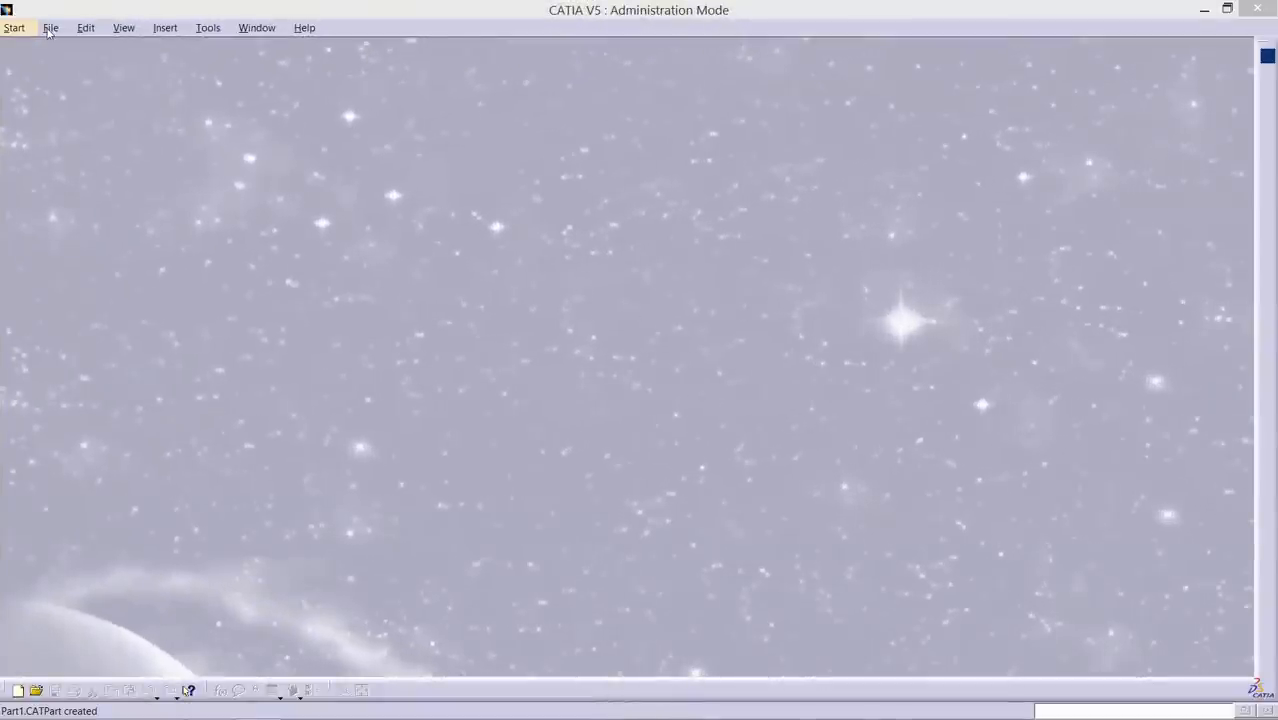
- Create a new document of type Part from File > New
click(52, 27)
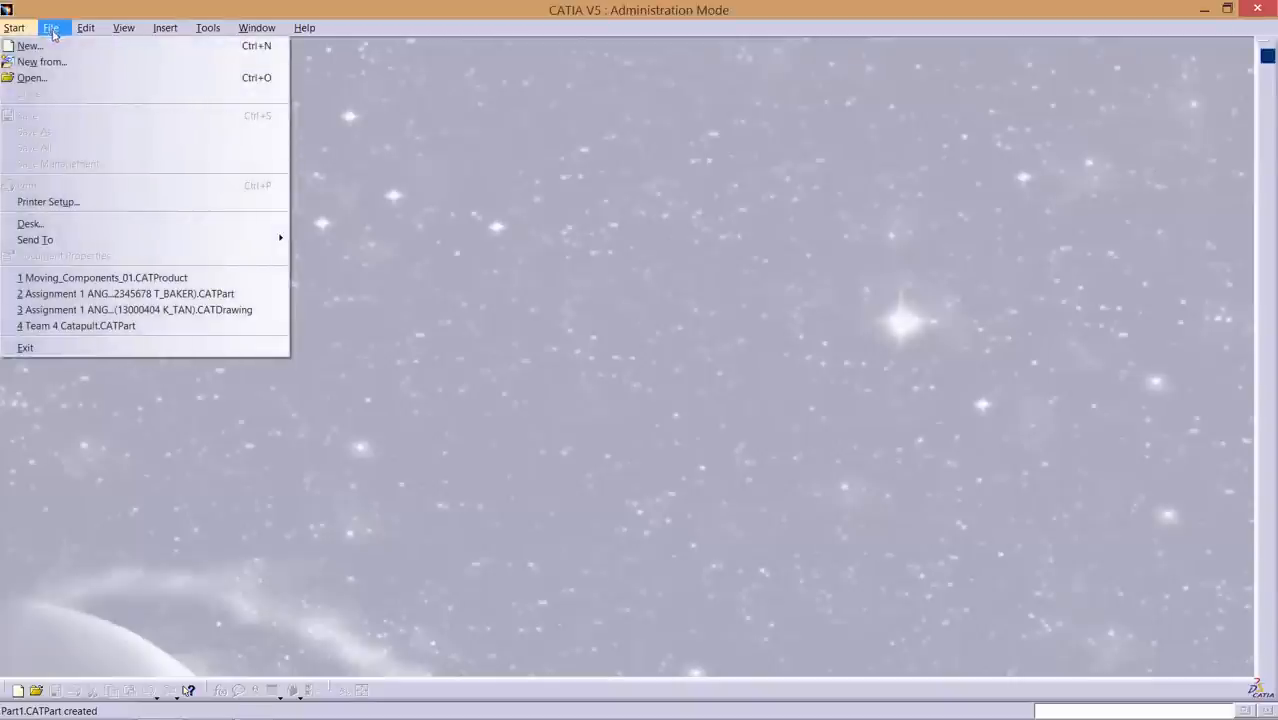
click(34, 46)
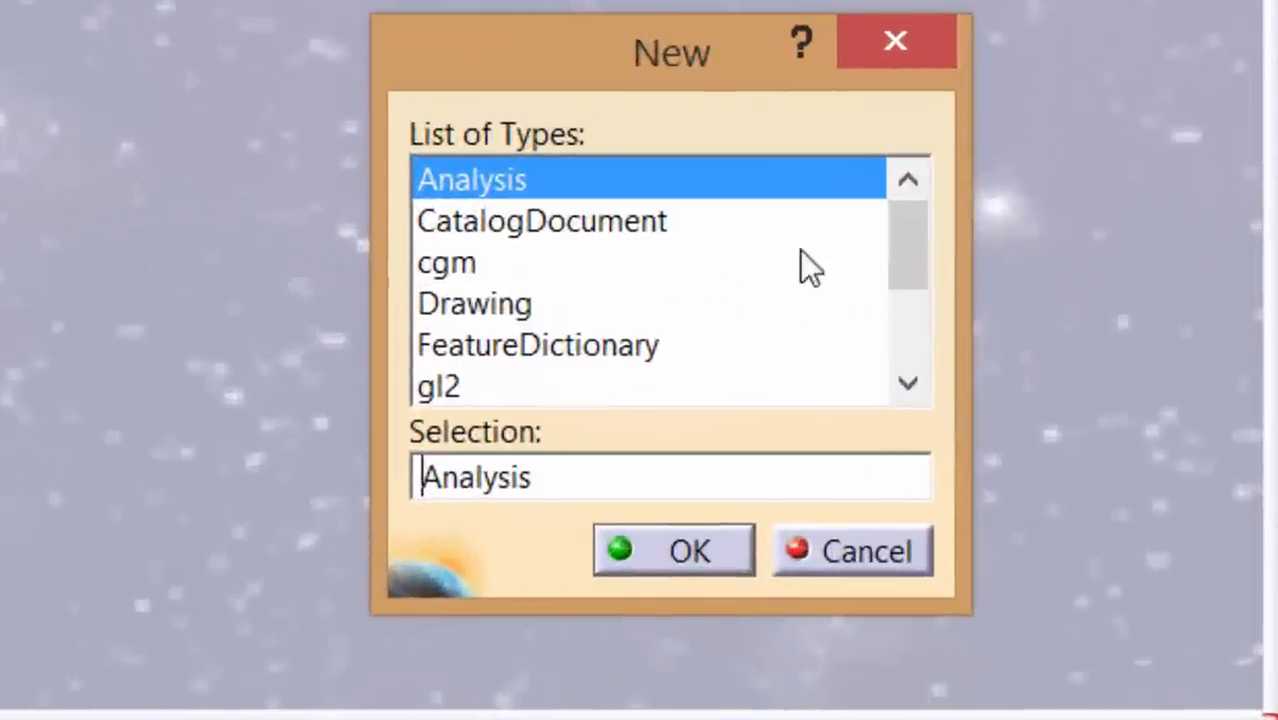
drag(905, 250, 905, 310)
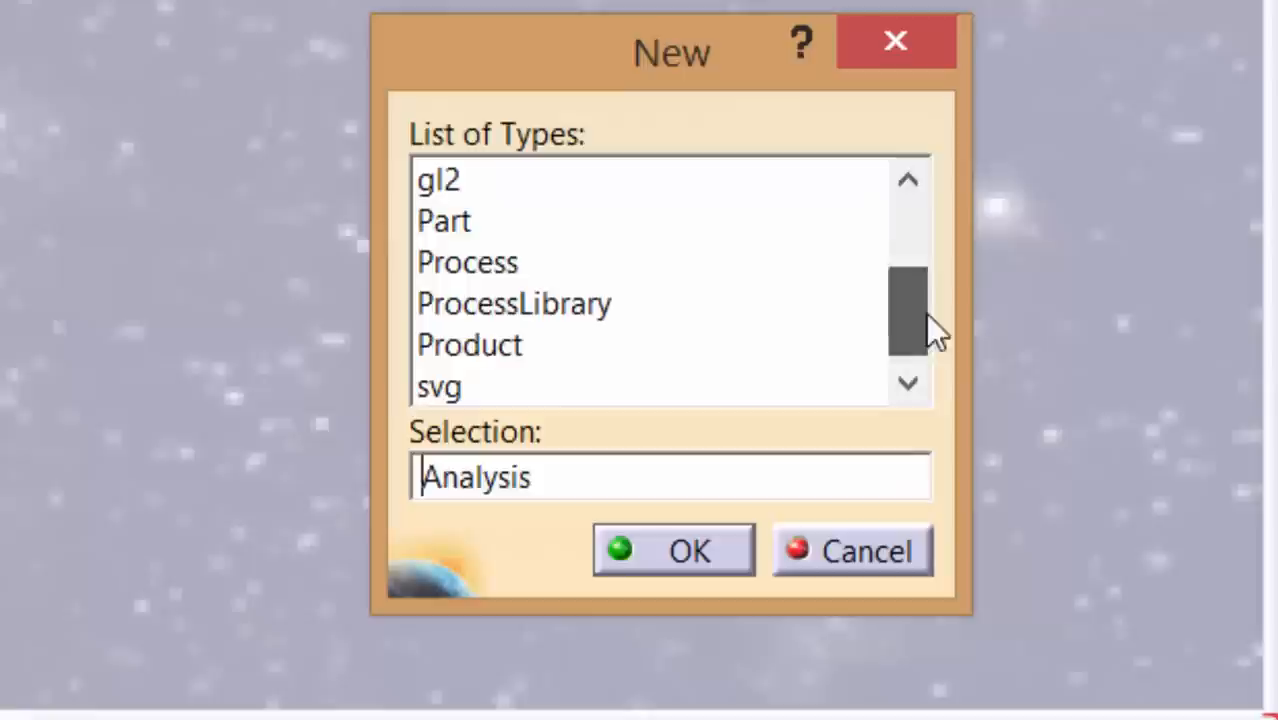
click(445, 220)
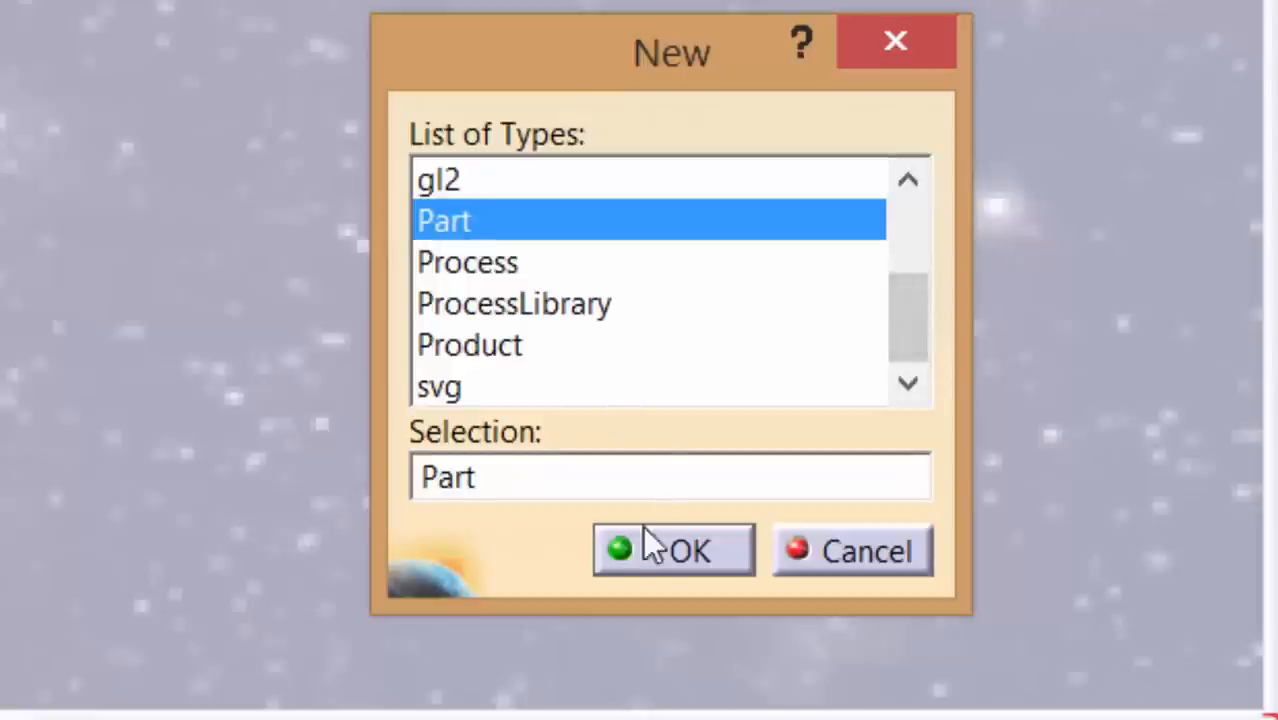
click(673, 550)
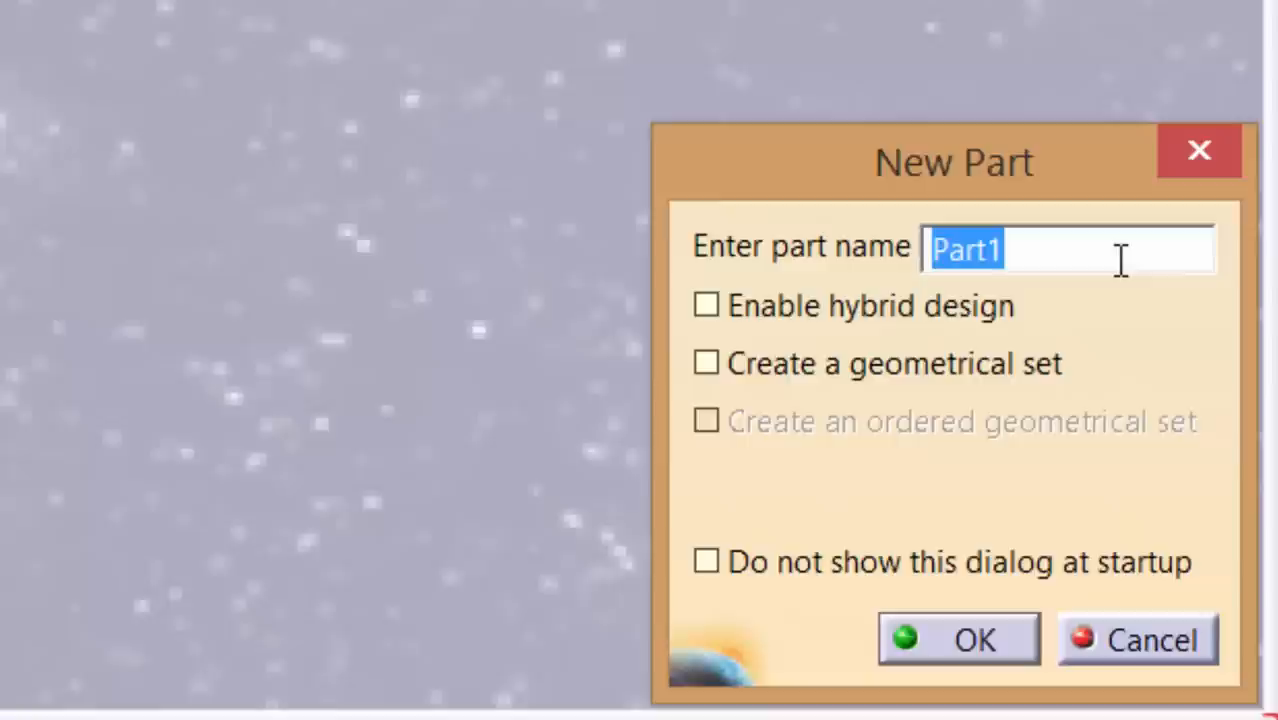
- Name the new part 'Angle Bracket' and create it
text(Angle)
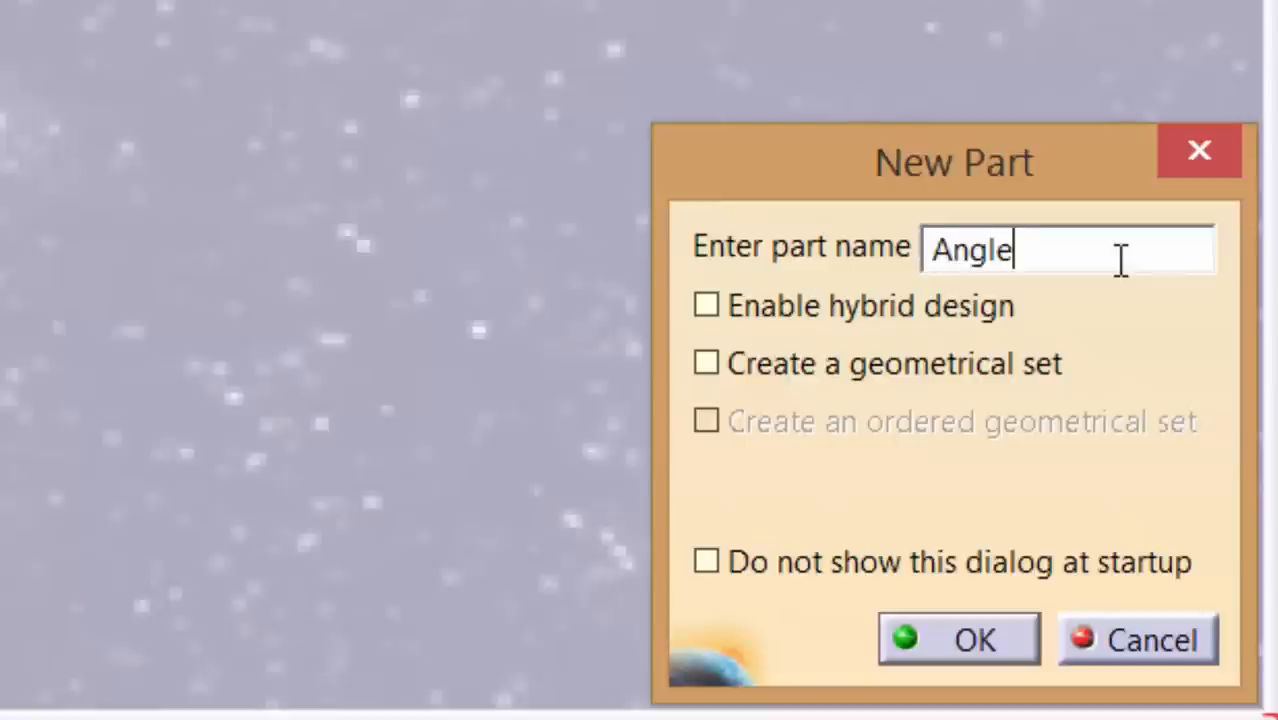
text(Bracket)
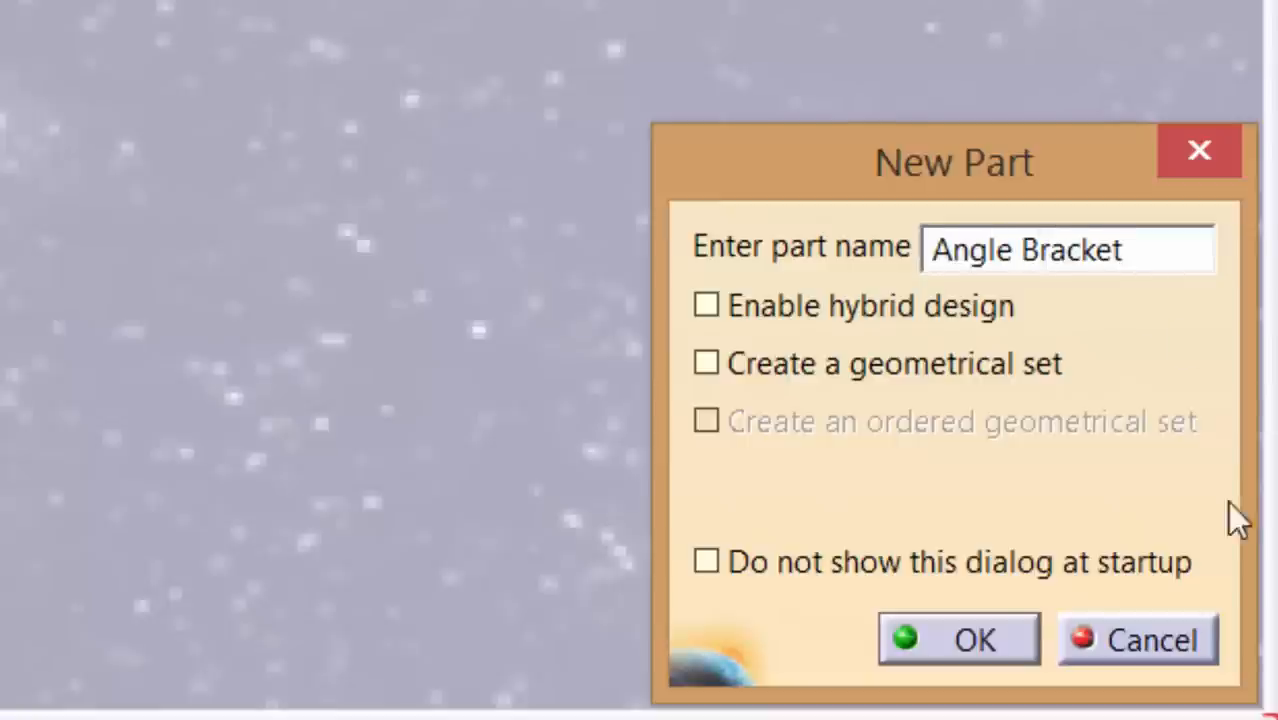
click(964, 639)
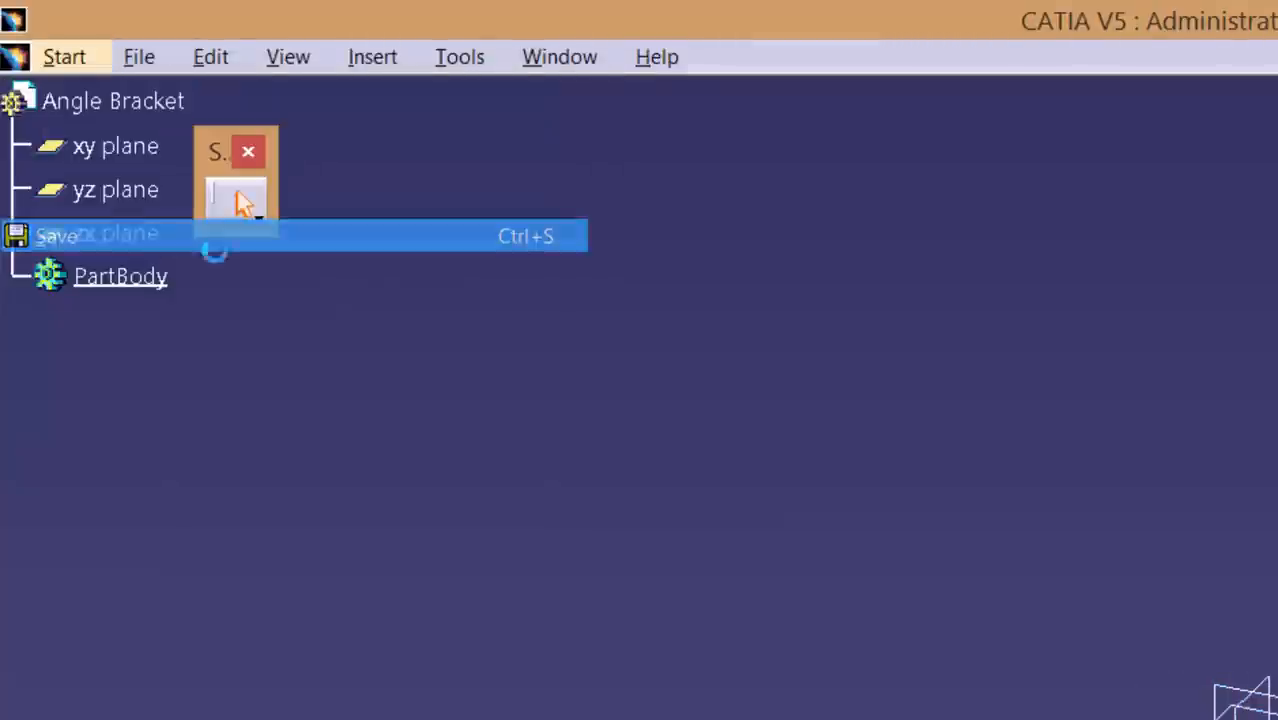
- Save the part as 'Angle Bracket.CATPart' in Documents
click(50, 235)
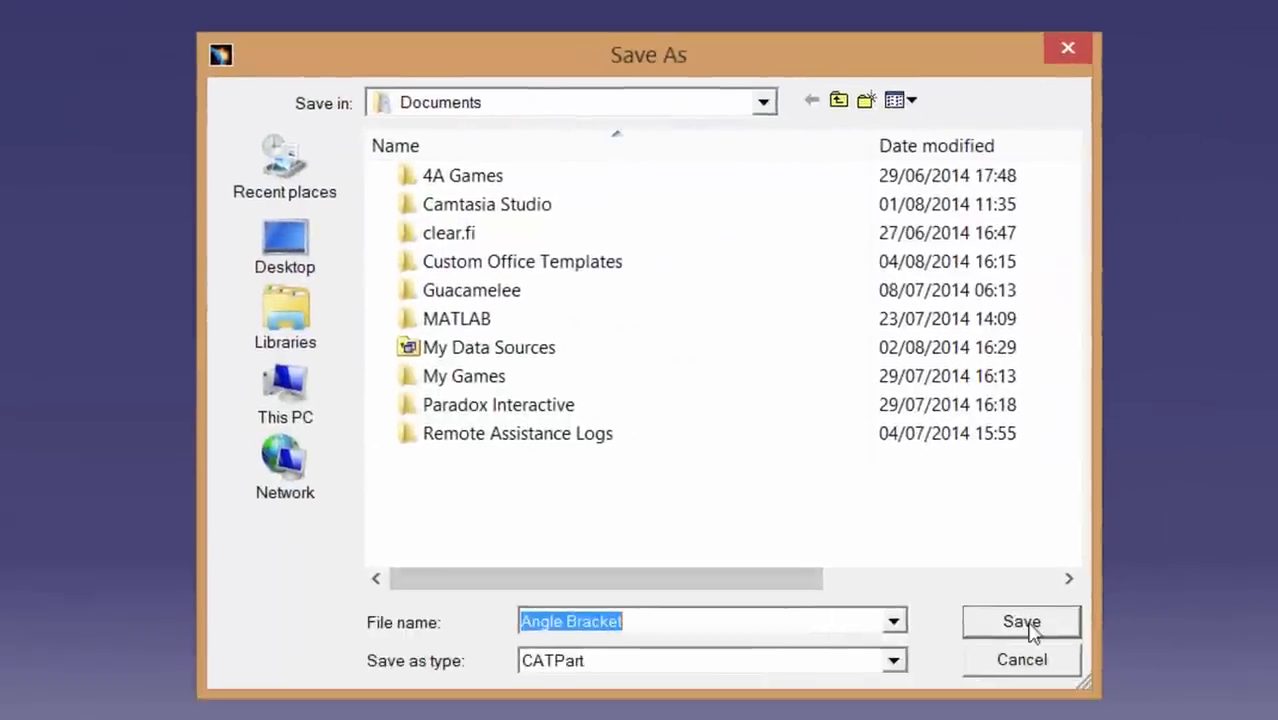
click(1021, 622)
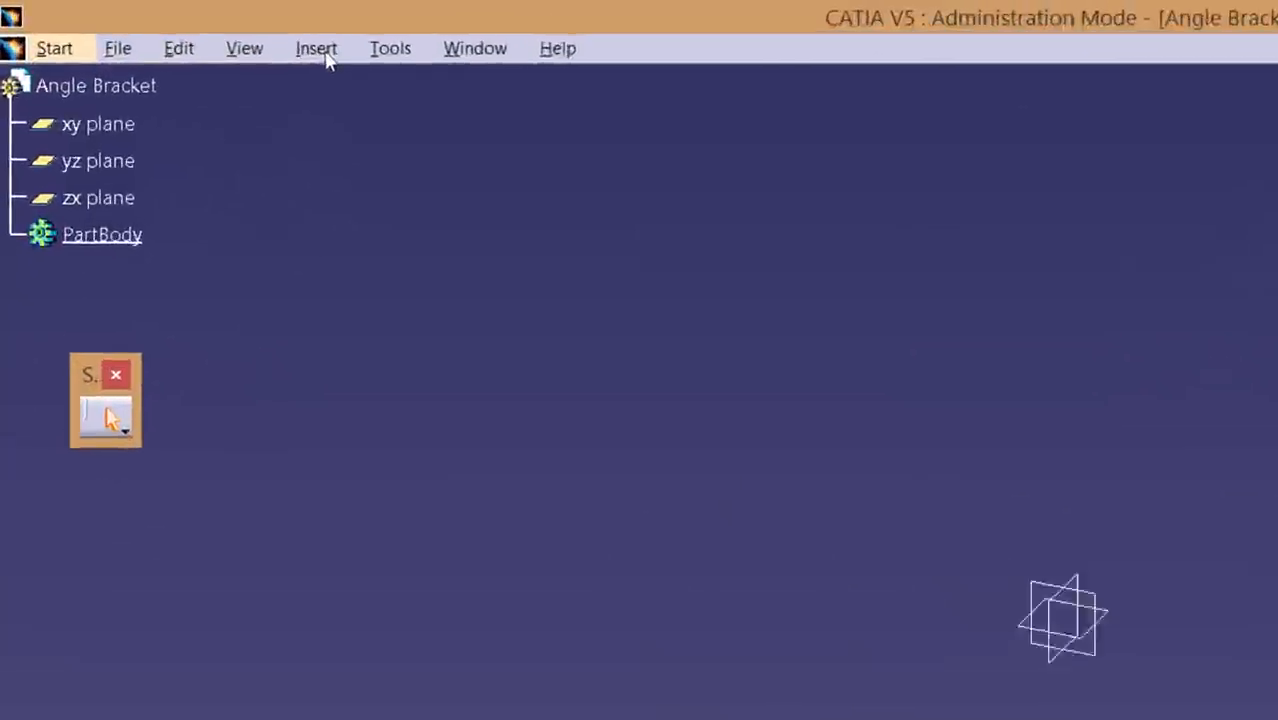
- Insert a standard axis system into the Angle Bracket part
click(316, 48)
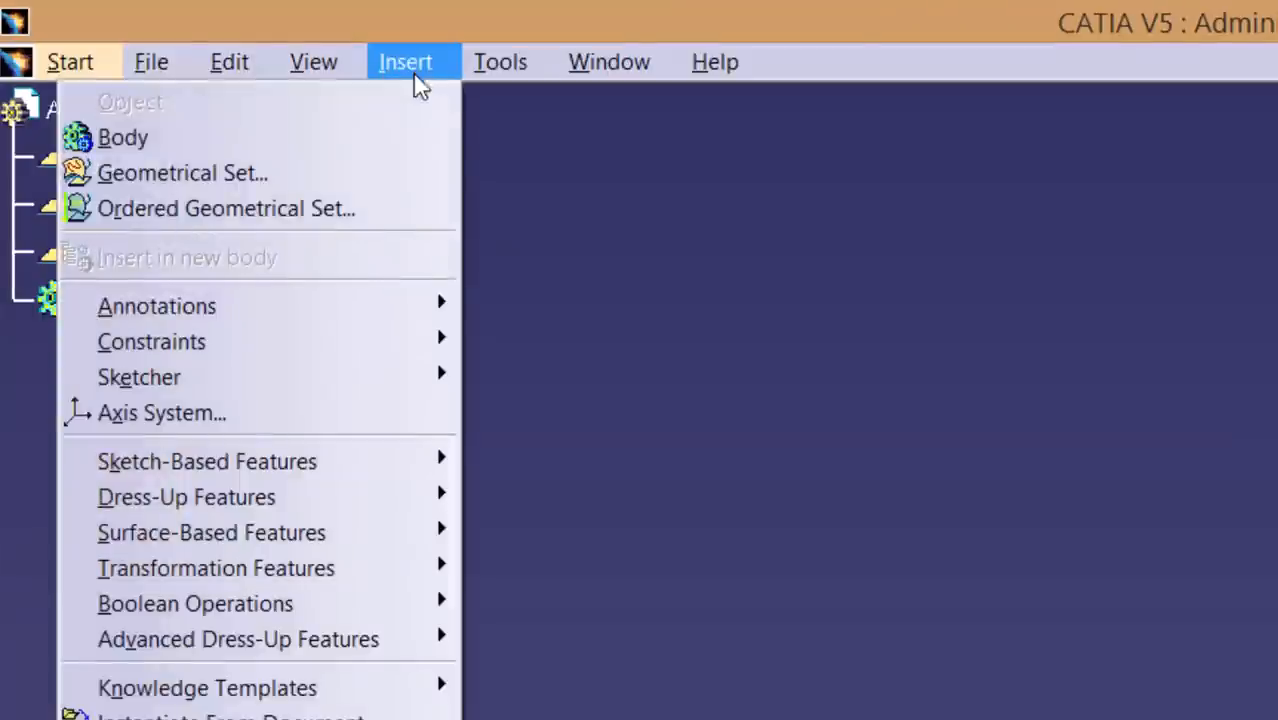
click(162, 413)
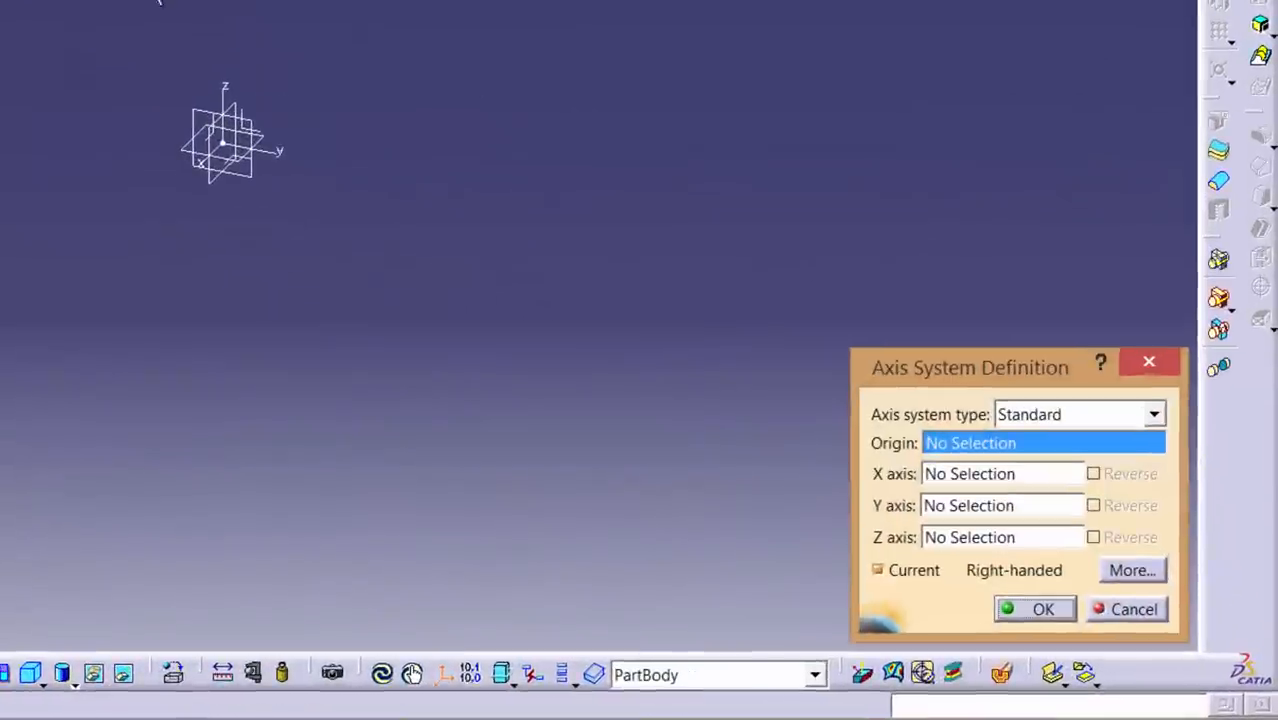
mouse_move(1001, 425)
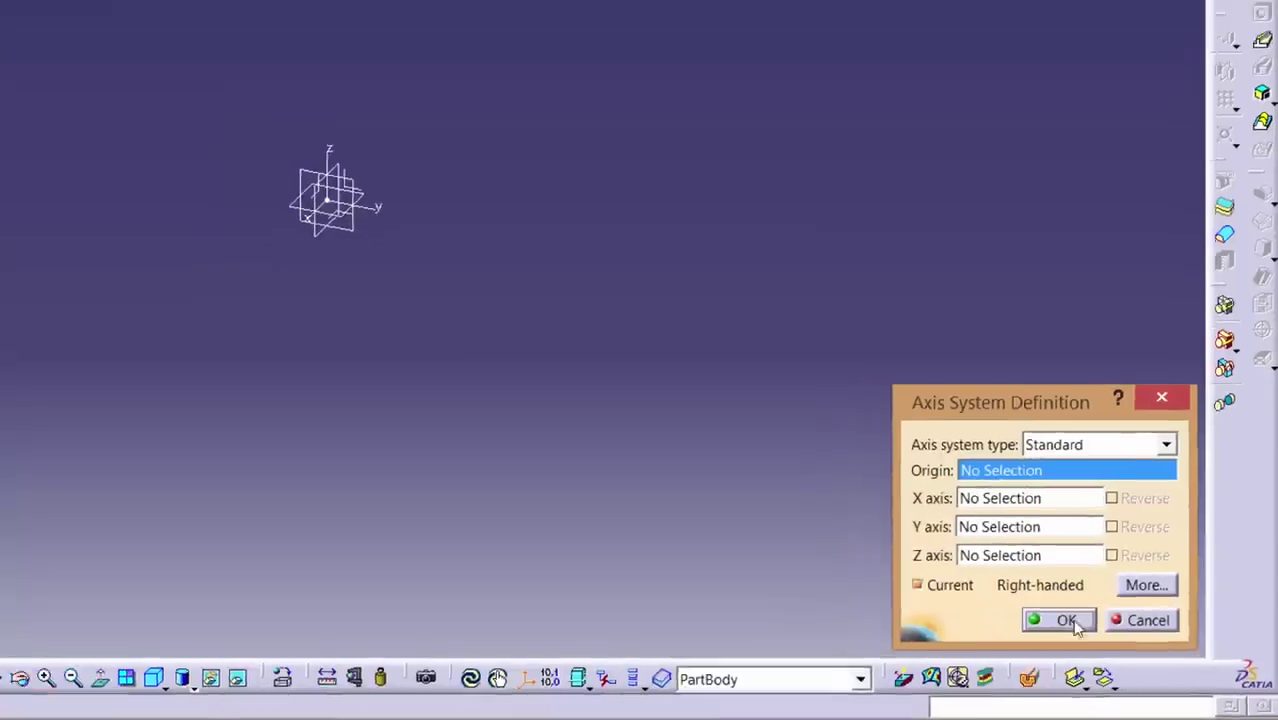
click(1061, 620)
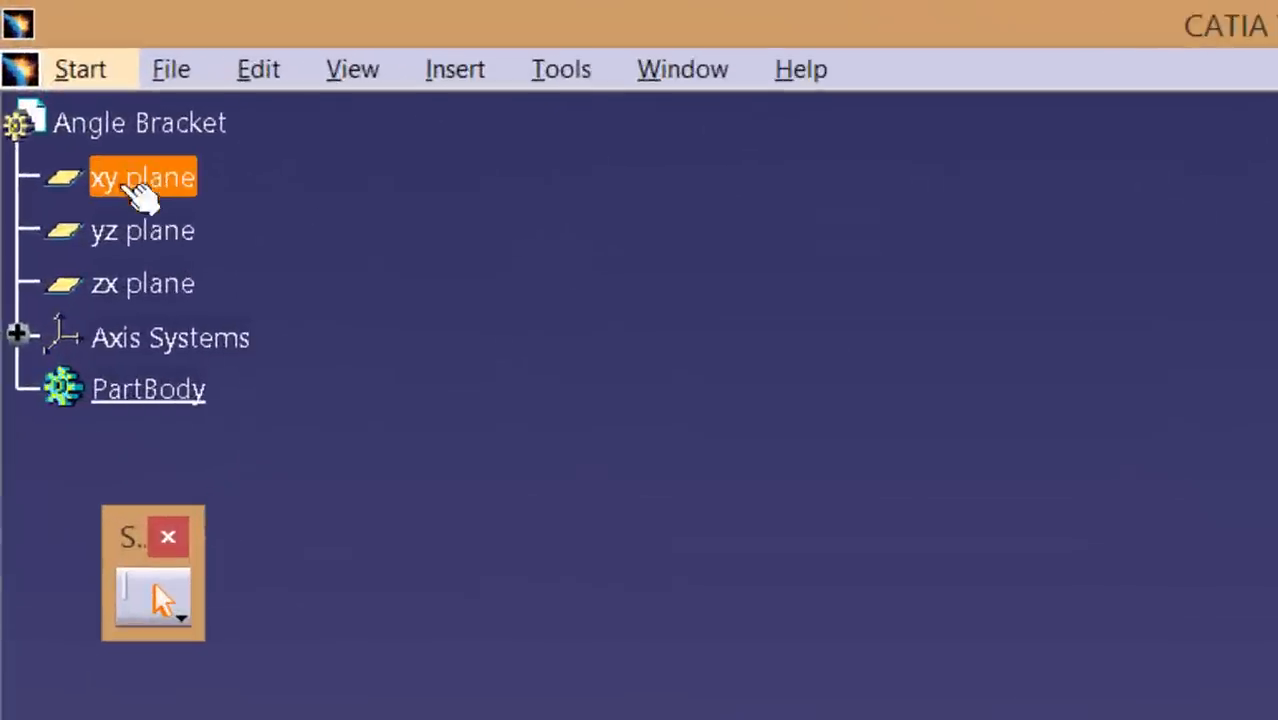
- Hide the xy, yz and zx reference planes using Hide/Show
right_click(132, 186)
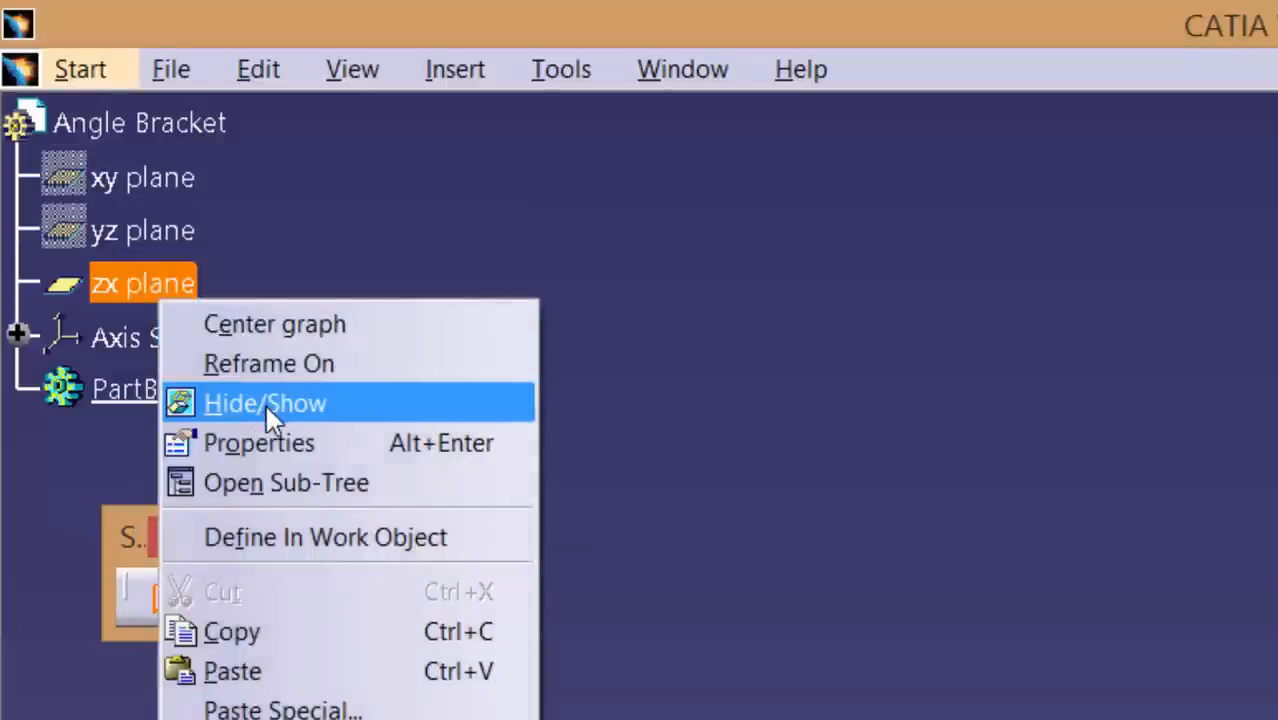
click(265, 403)
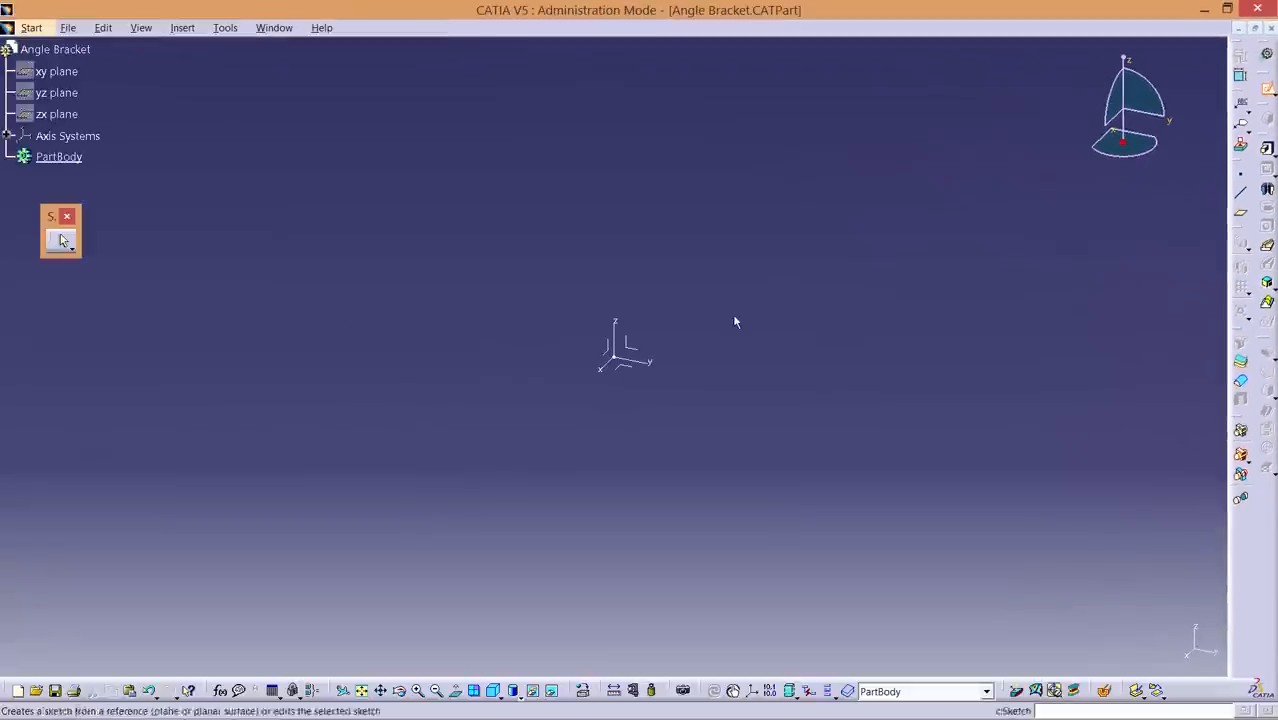
- Open a new sketch and start the Rectangle tool
click(49, 48)
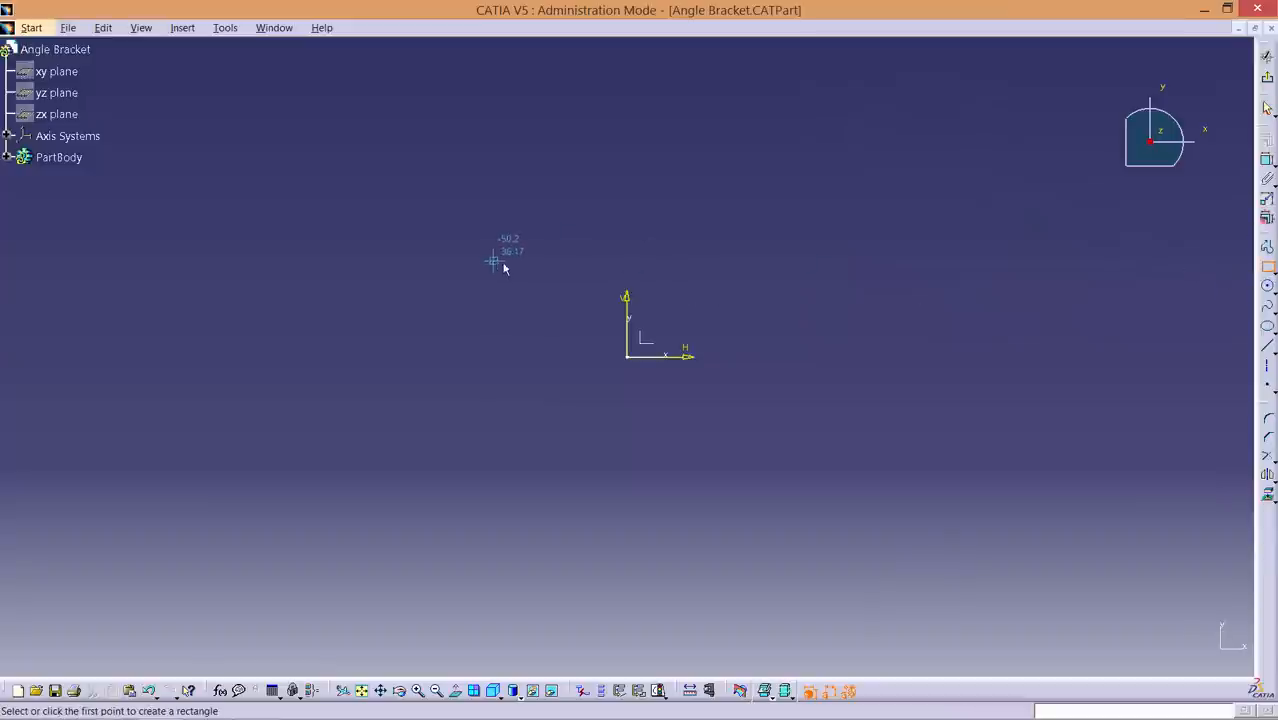
- Draw a rectangle around the origin, then select its vertical sides
click(494, 261)
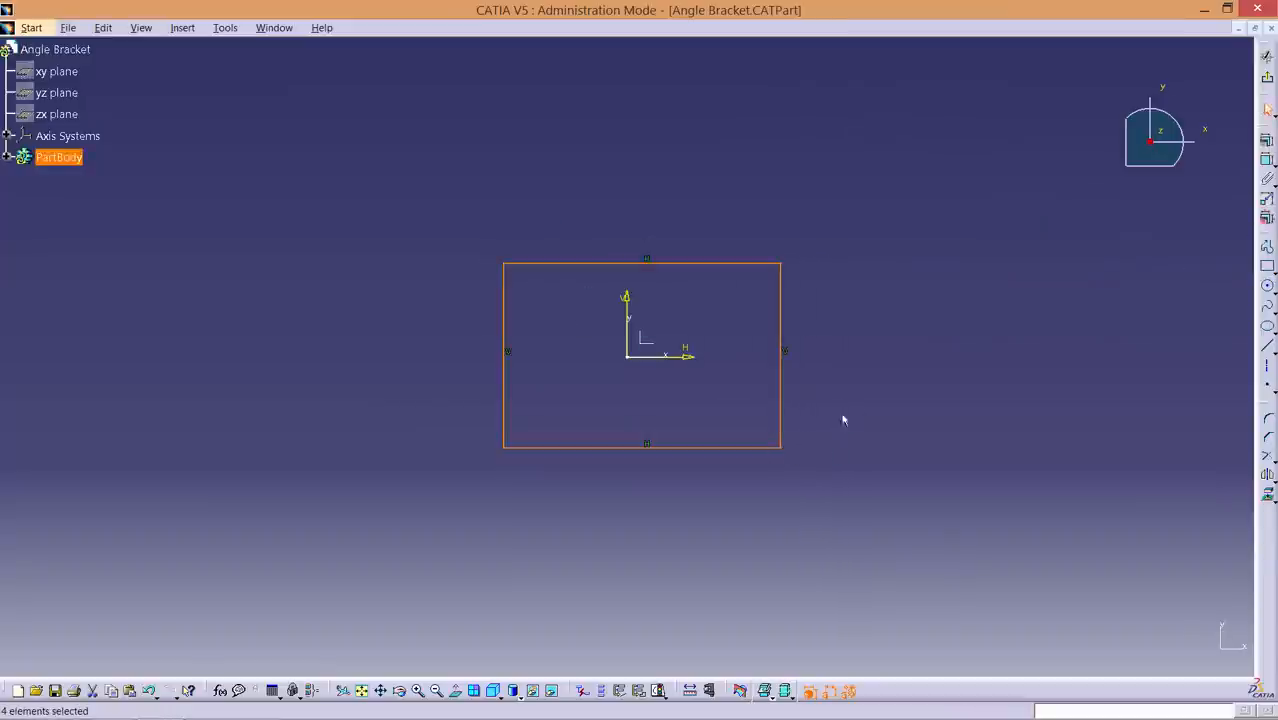
mouse_move(650, 264)
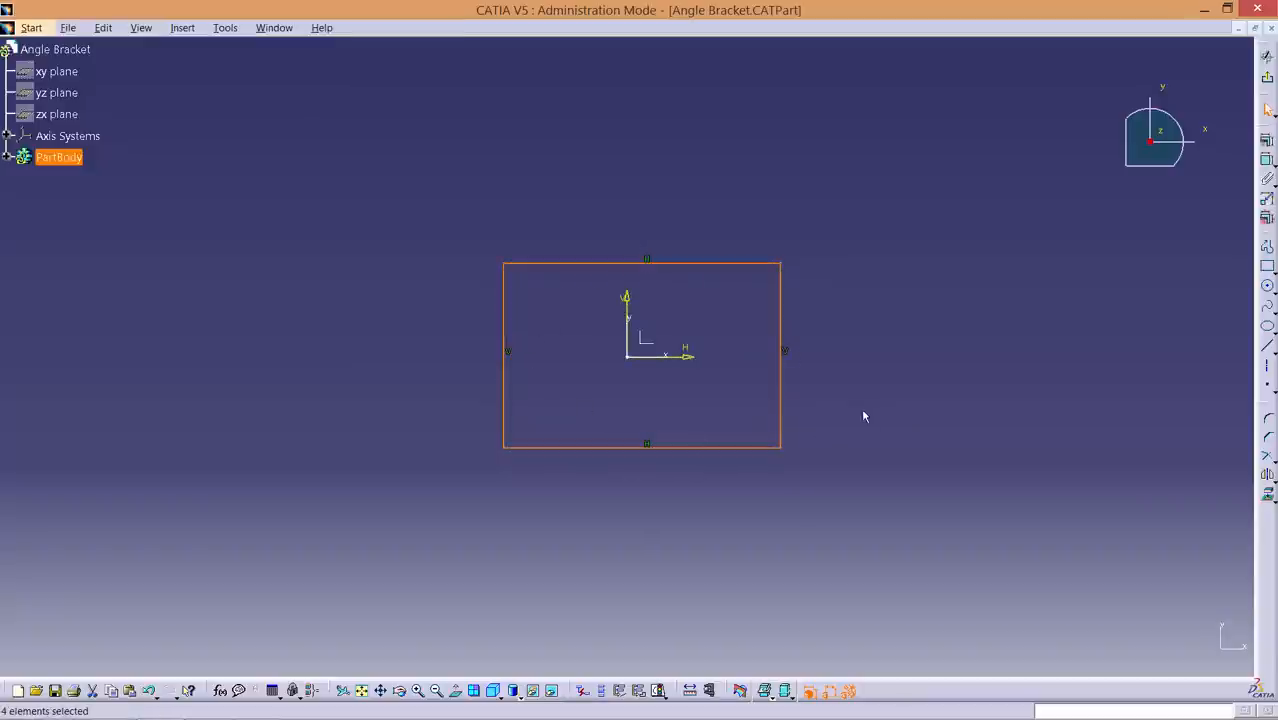
mouse_move(869, 407)
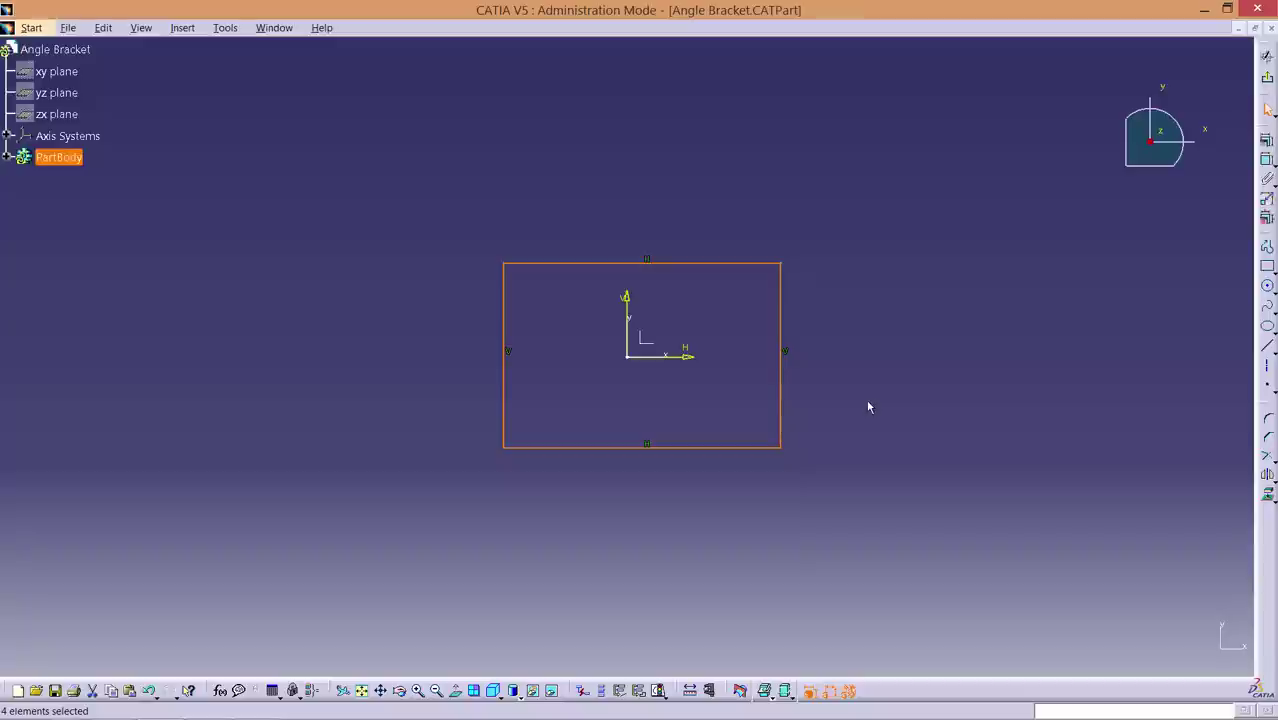
click(868, 404)
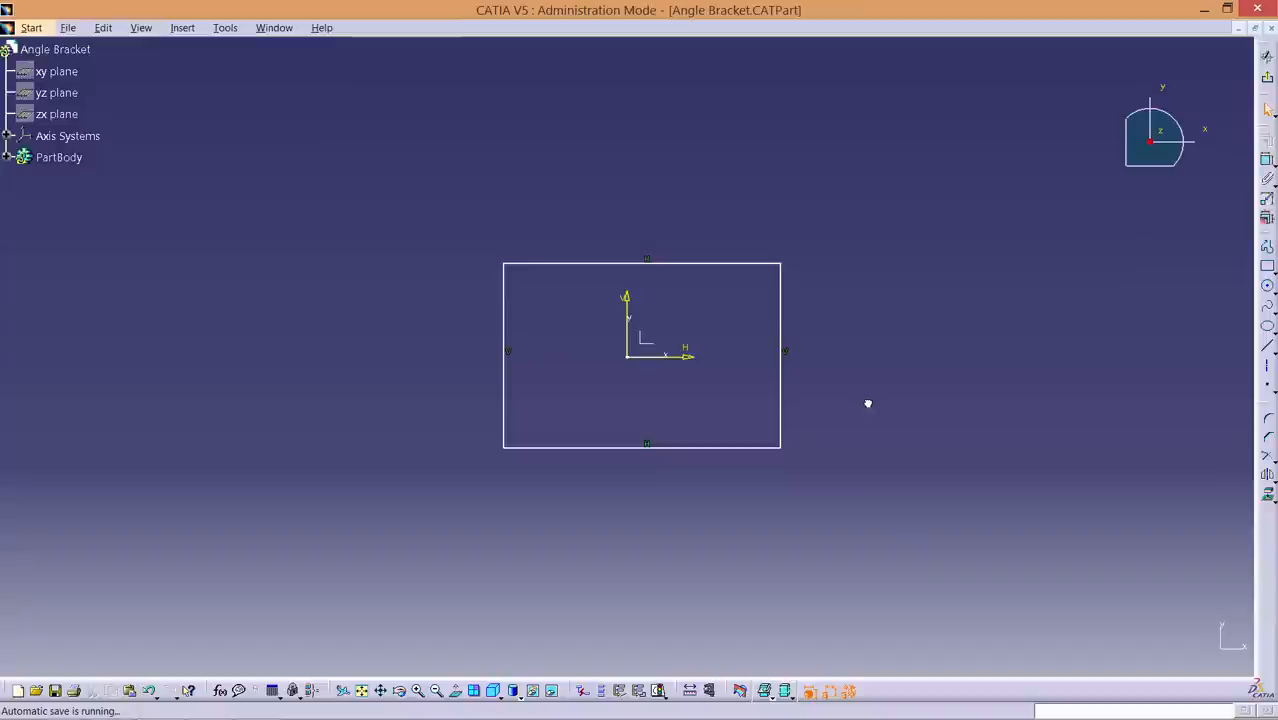
click(58, 157)
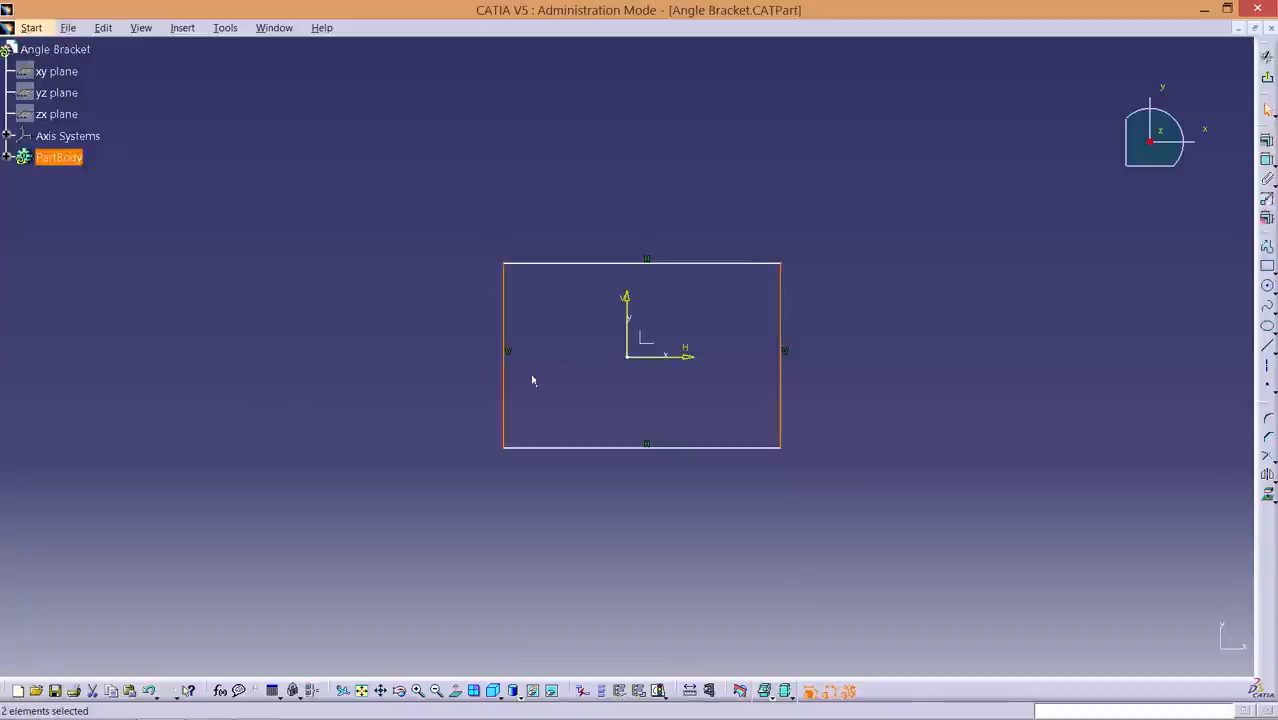
- Apply a Symmetry constraint to the vertical sides about the V axis
click(55, 48)
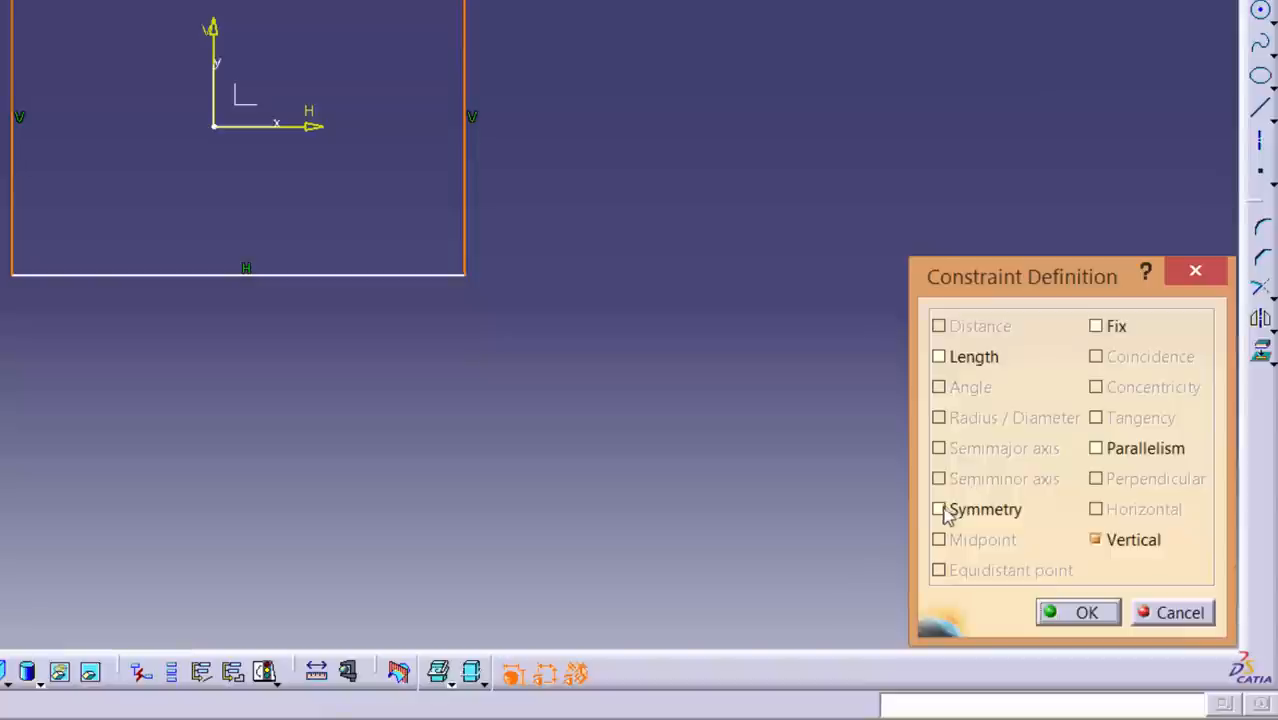
click(939, 509)
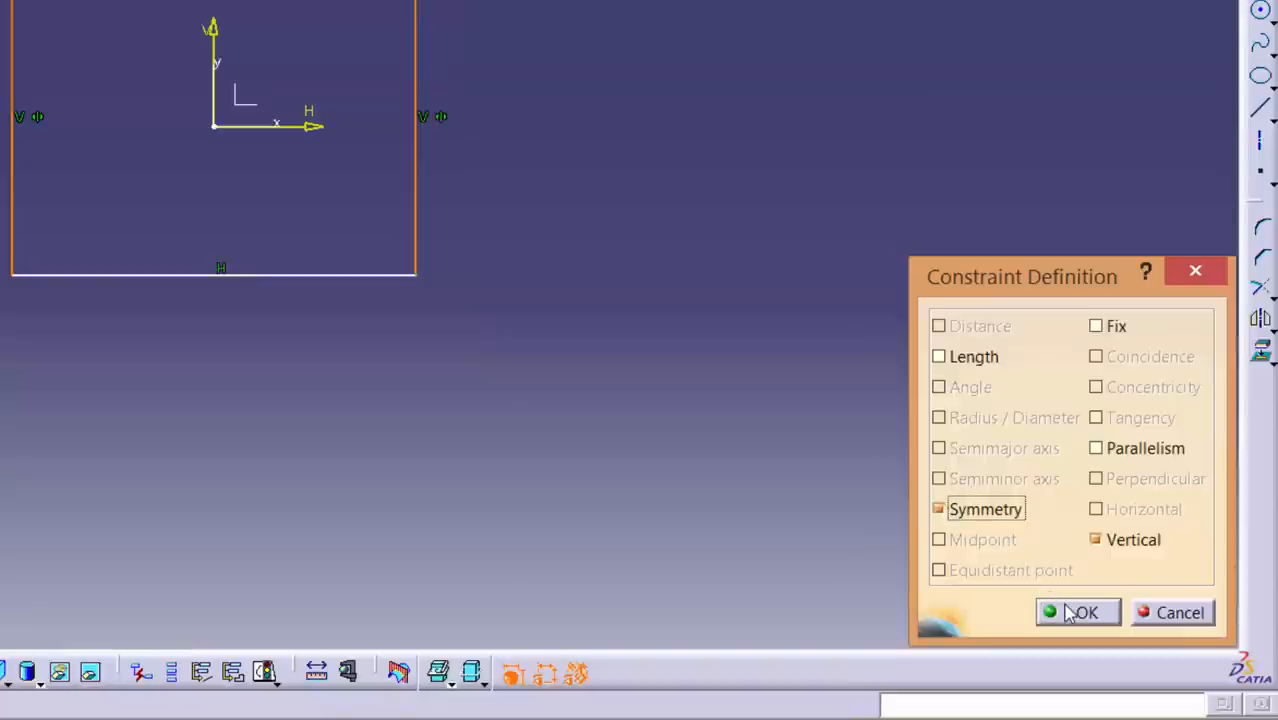
click(1083, 612)
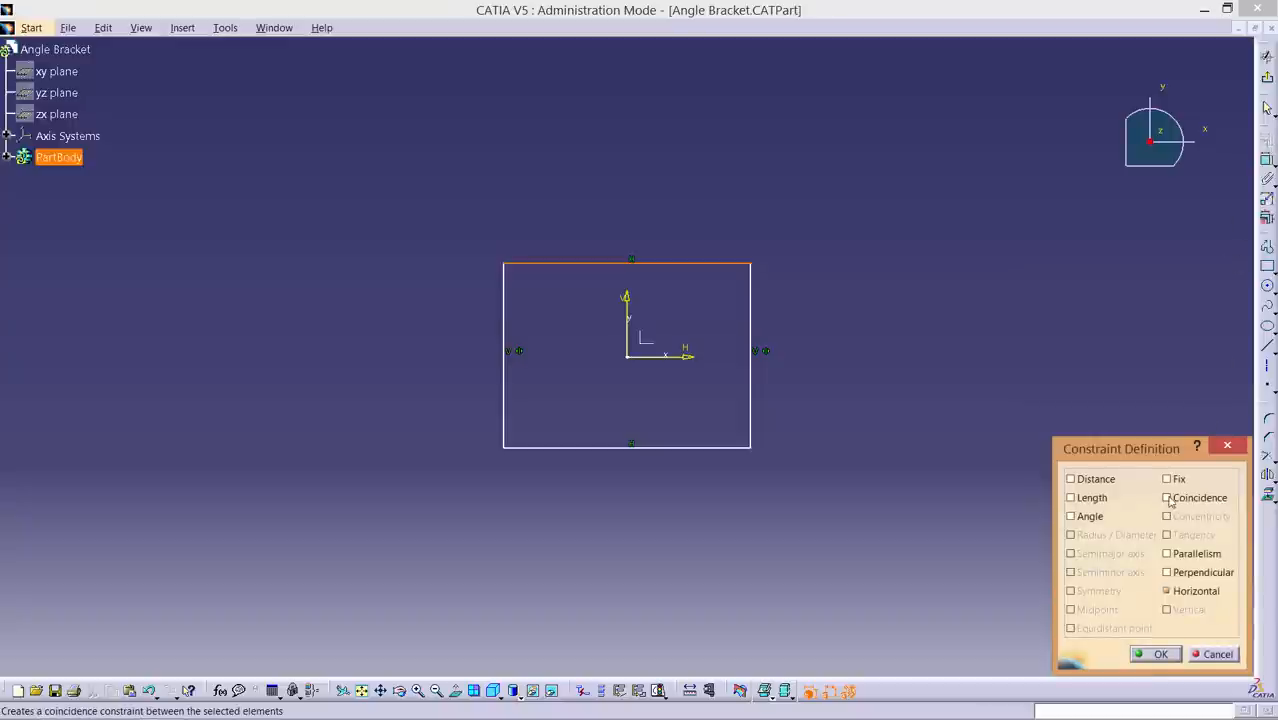
- Apply a Coincidence constraint between the top edge and the H axis
click(1166, 497)
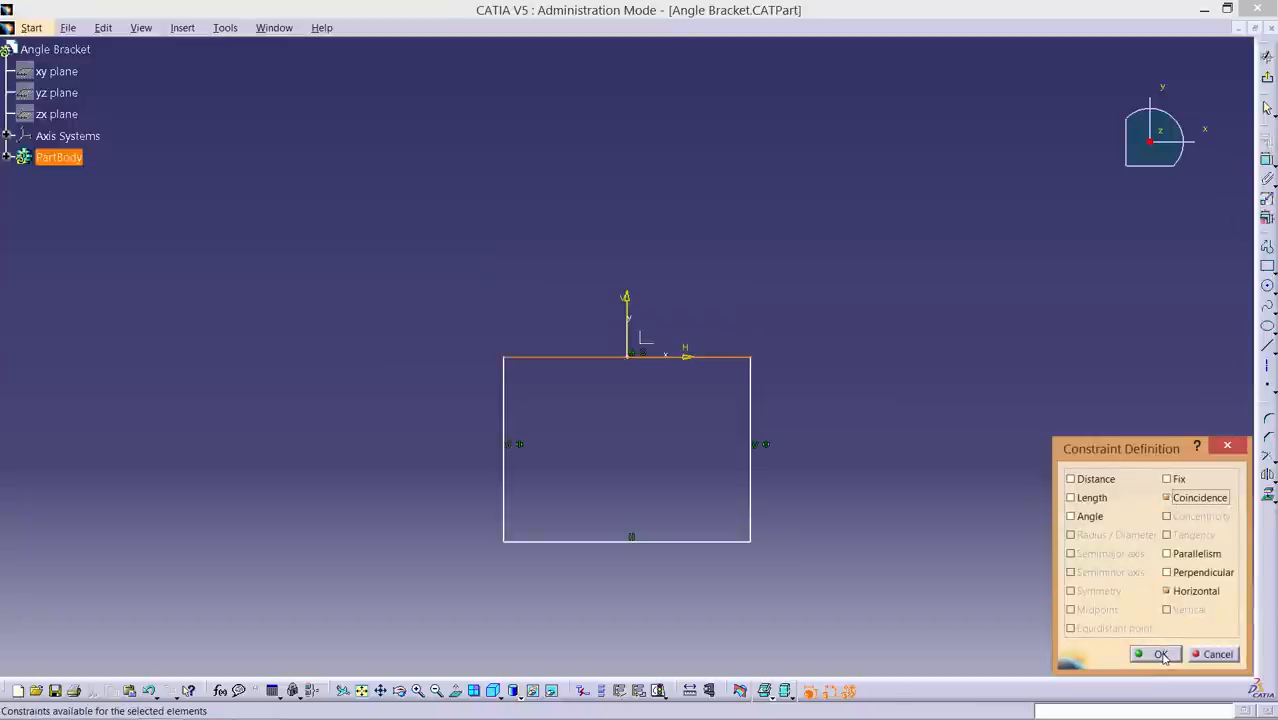
click(1161, 653)
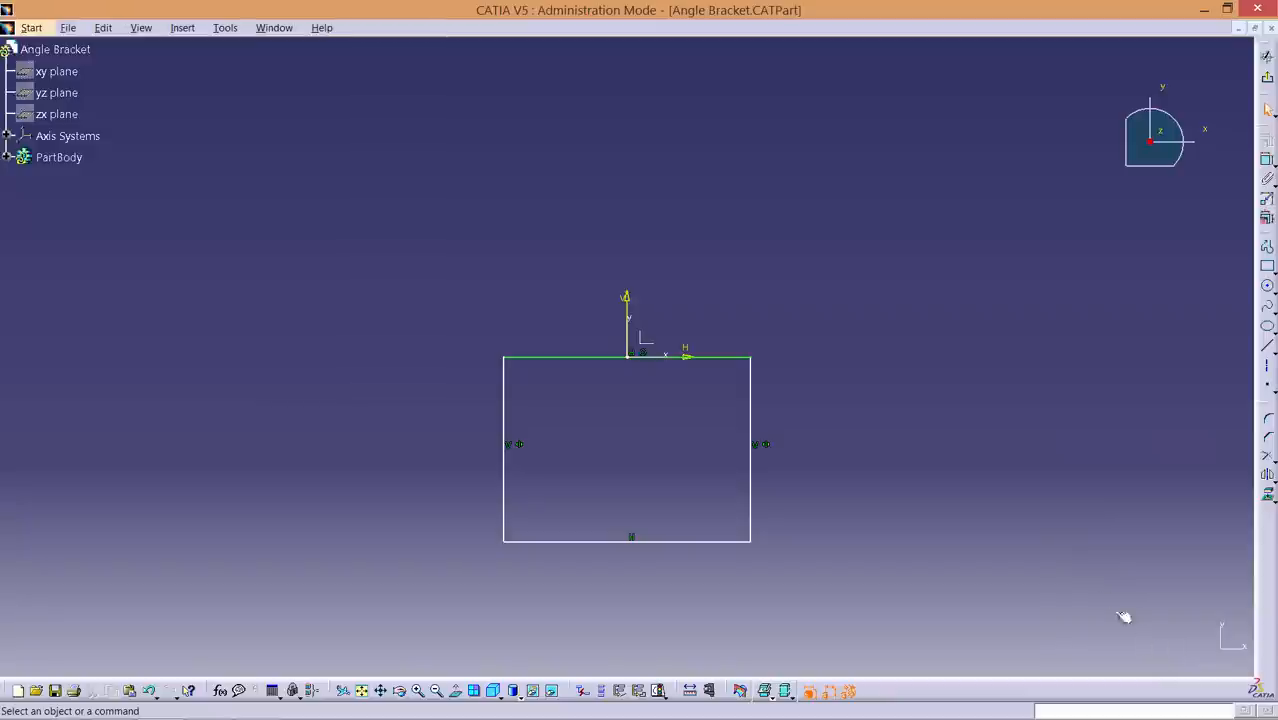
mouse_move(910, 405)
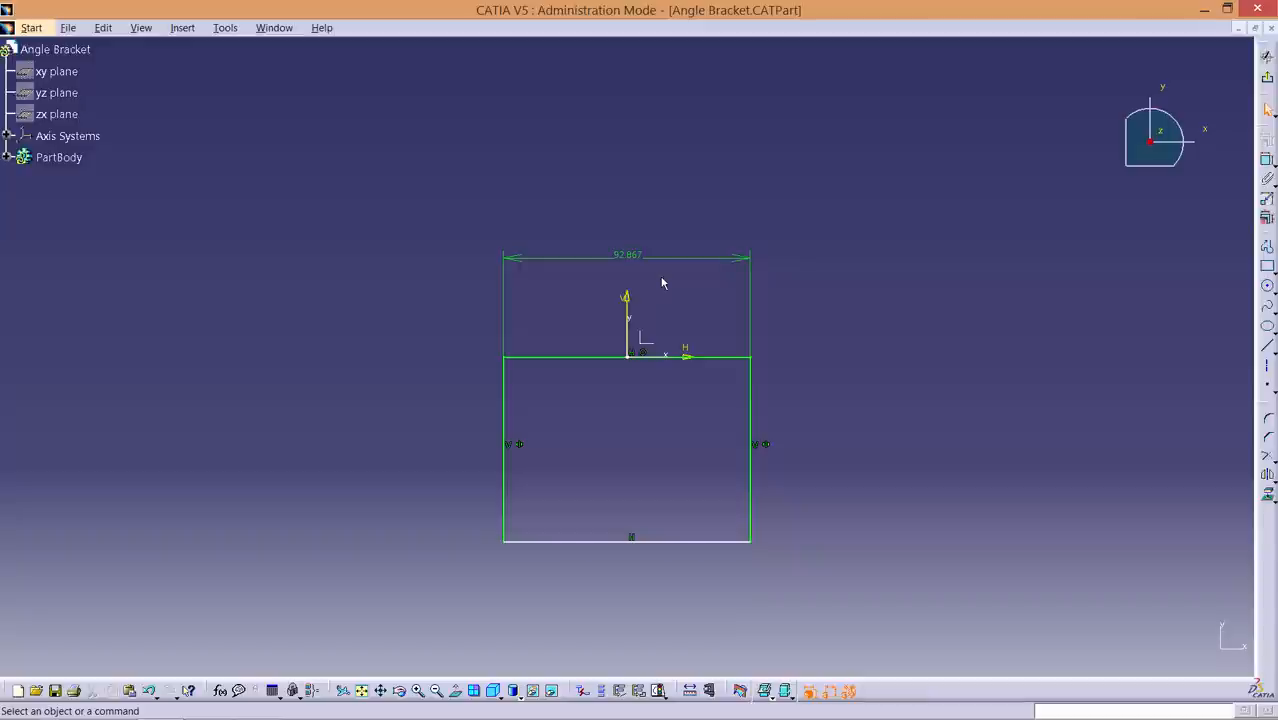
- Change the top edge width dimension to 150 mm
double_click(627, 254)
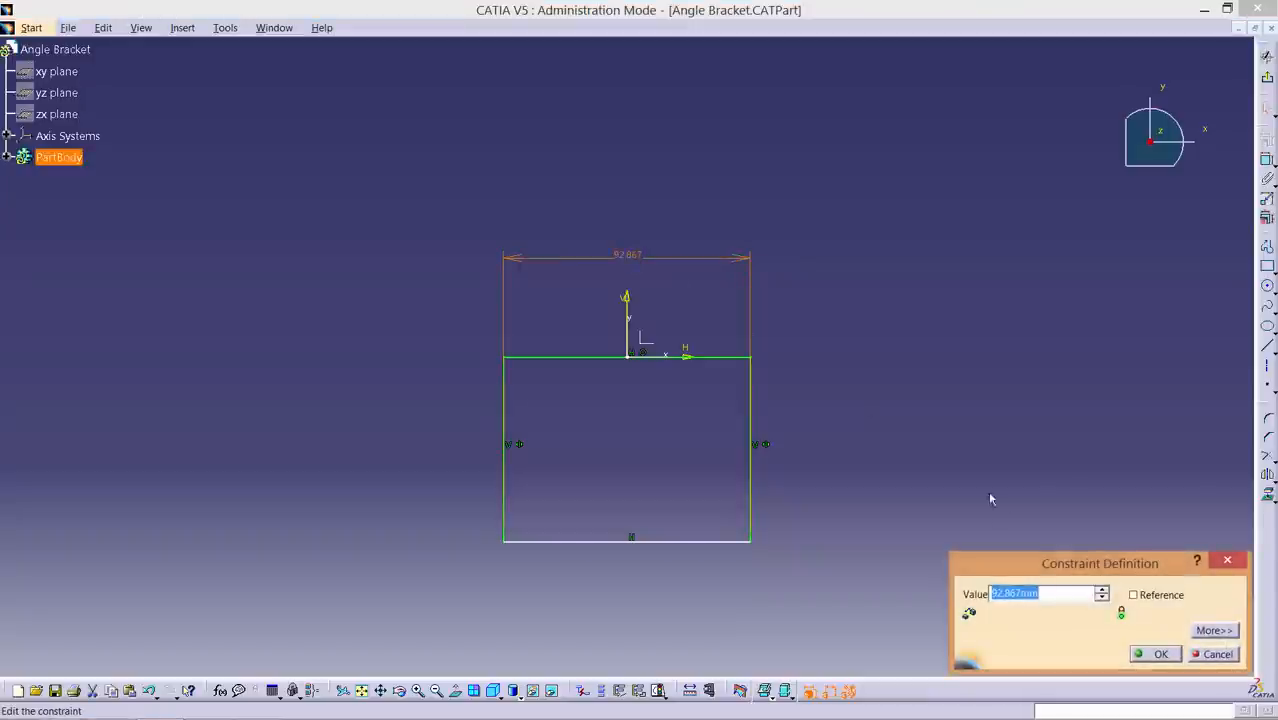
text(150)
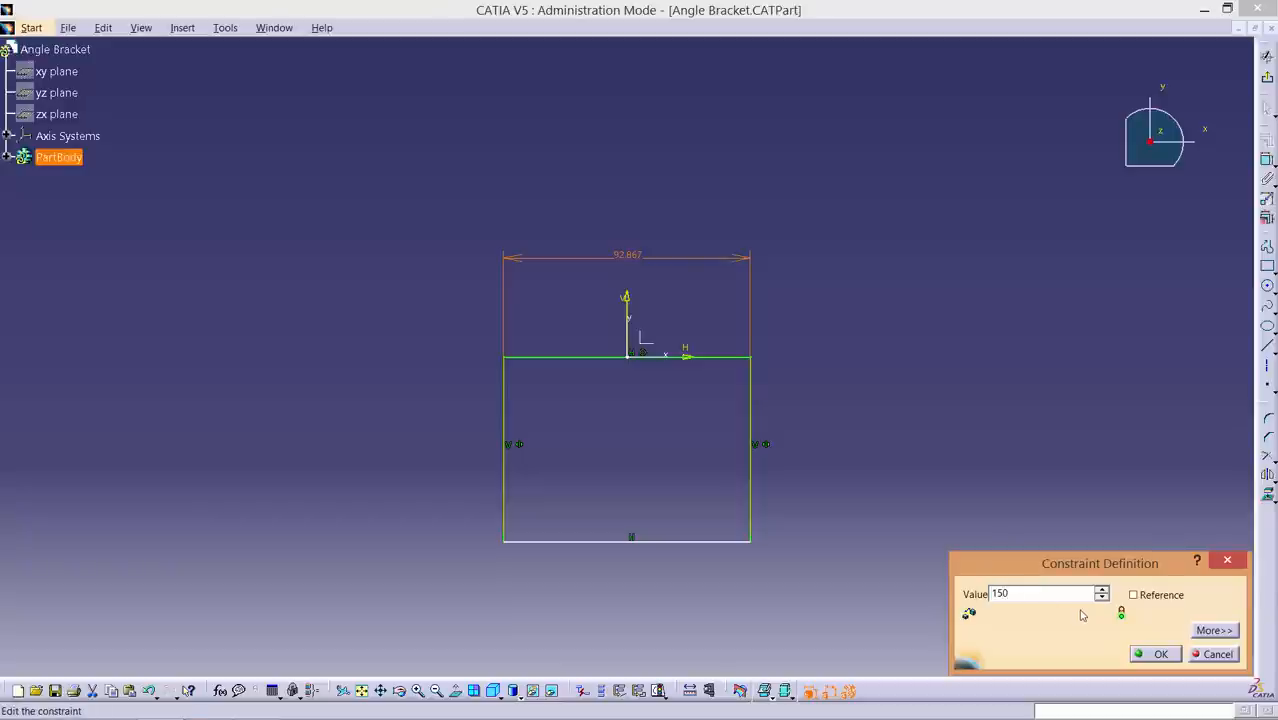
click(1161, 654)
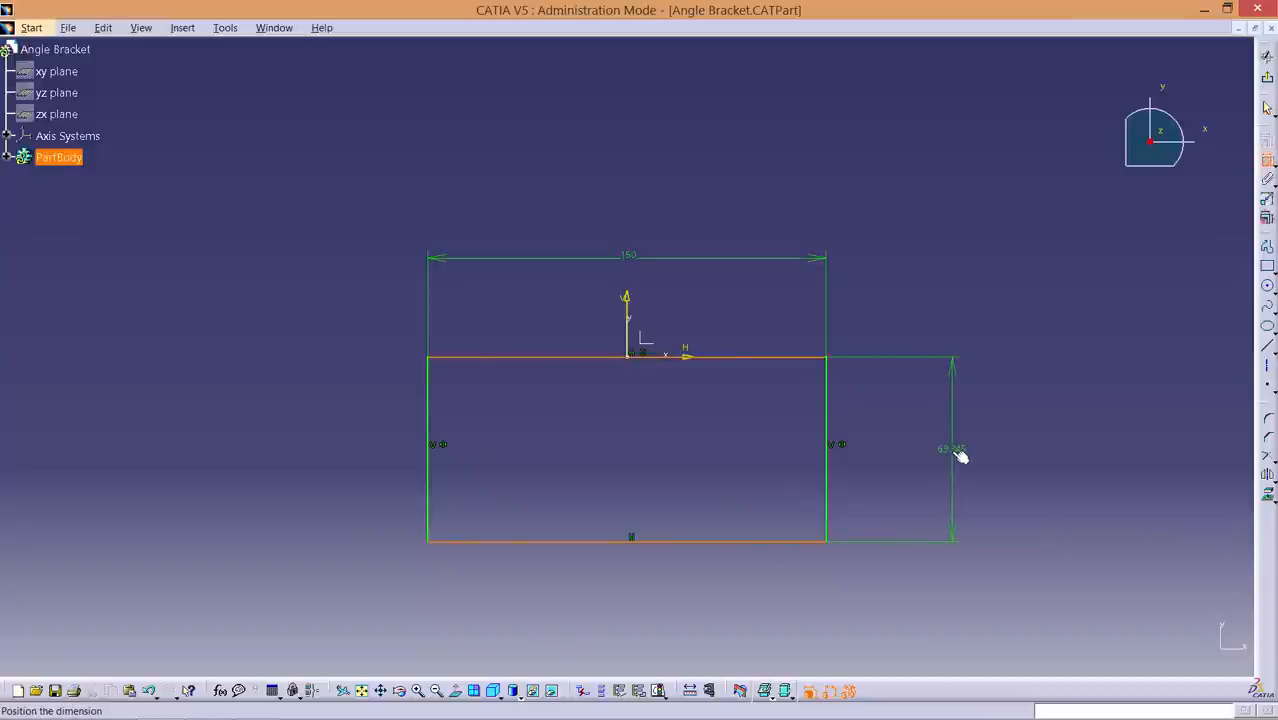
- Edit the rectangle's vertical height dimension and confirm its value in Constraint Definition
double_click(949, 448)
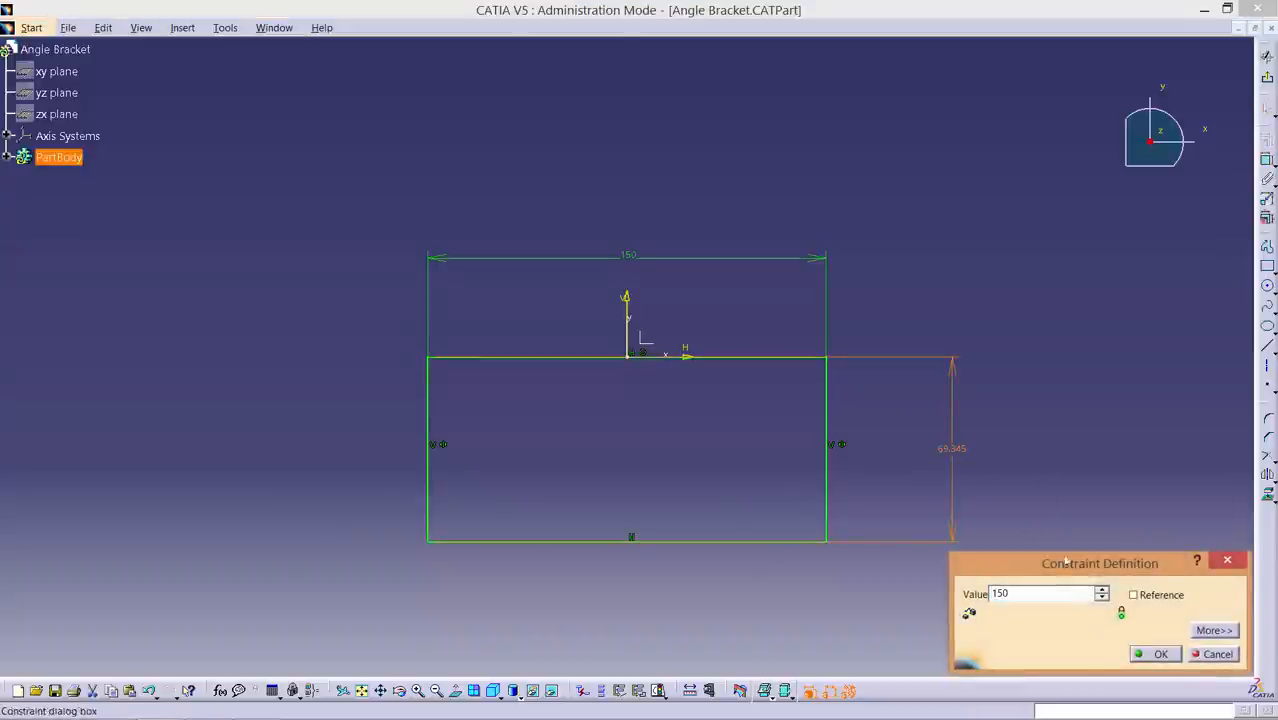
click(1159, 654)
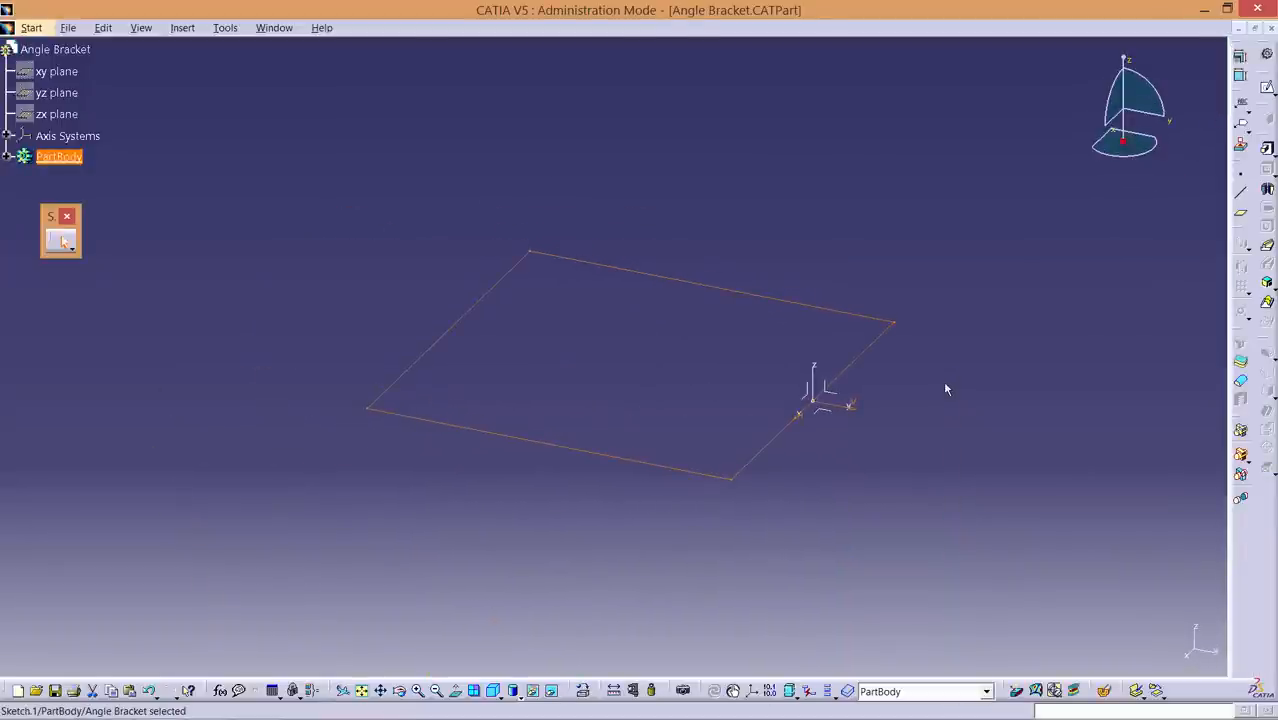
mouse_move(1121, 226)
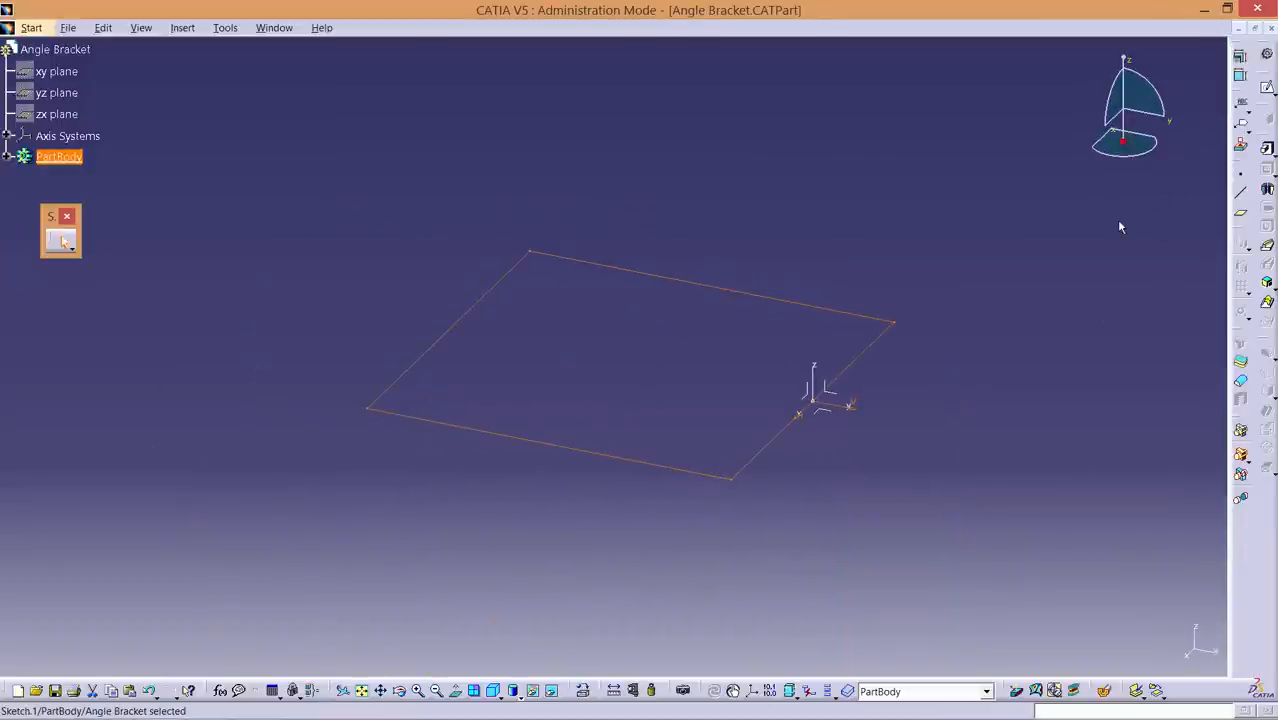